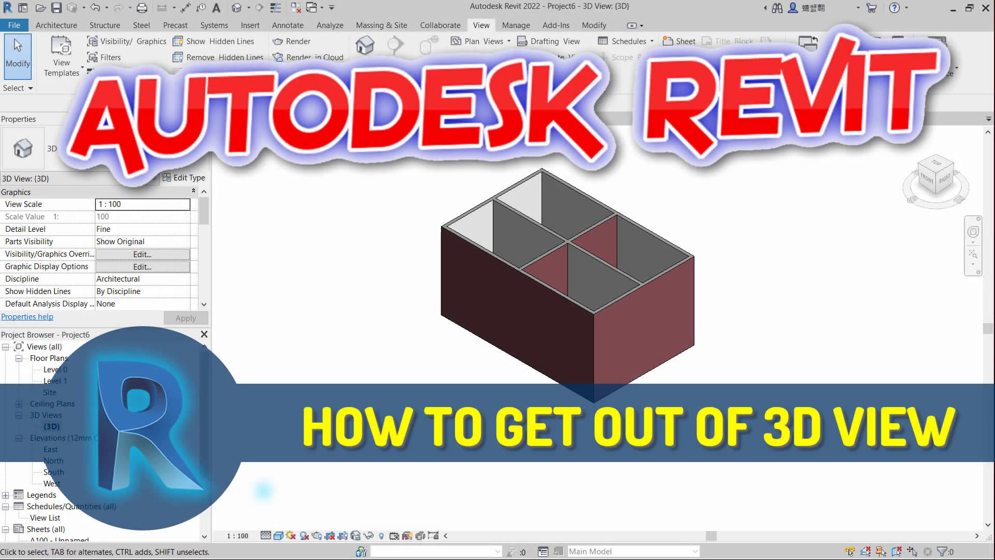
- Switch from the 3D model to the Level 0 floor plan via the Project Browser
{"action": "double_click", "coordinate": [57, 370]}
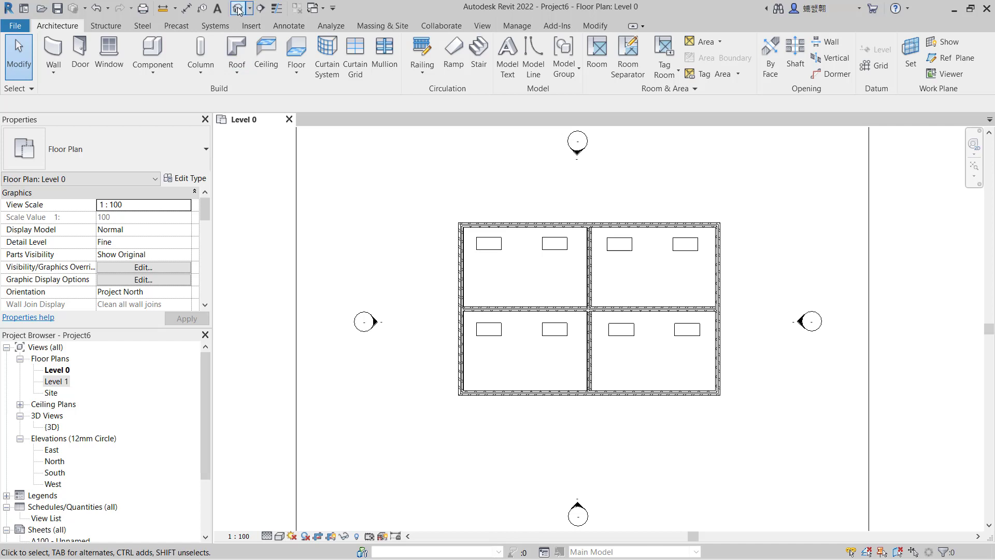
- Show the View ribbon tools and select the 3D Views node in the Project Browser
{"action": "left_click", "coordinate": [482, 26]}
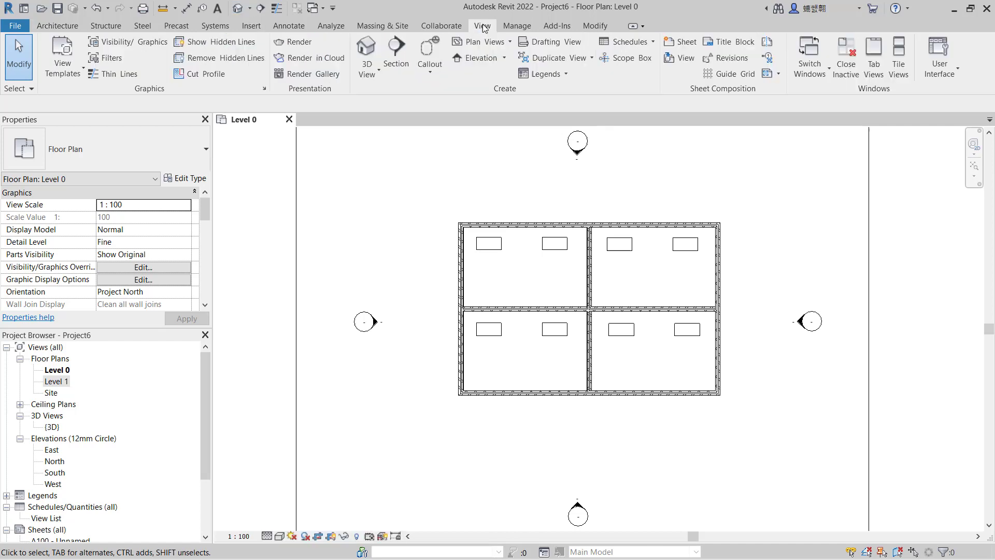
{"action": "mouse_move", "coordinate": [366, 51]}
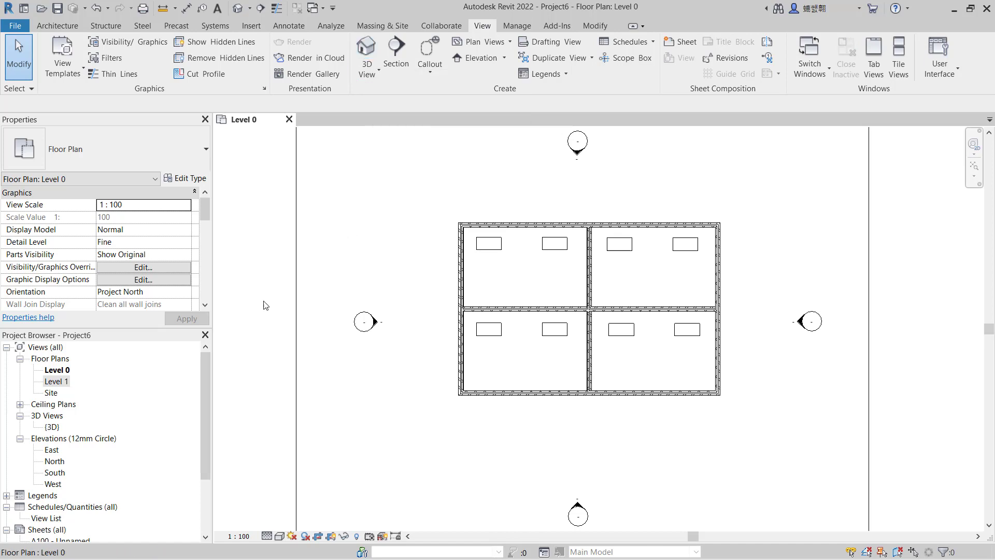
{"action": "mouse_move", "coordinate": [82, 381]}
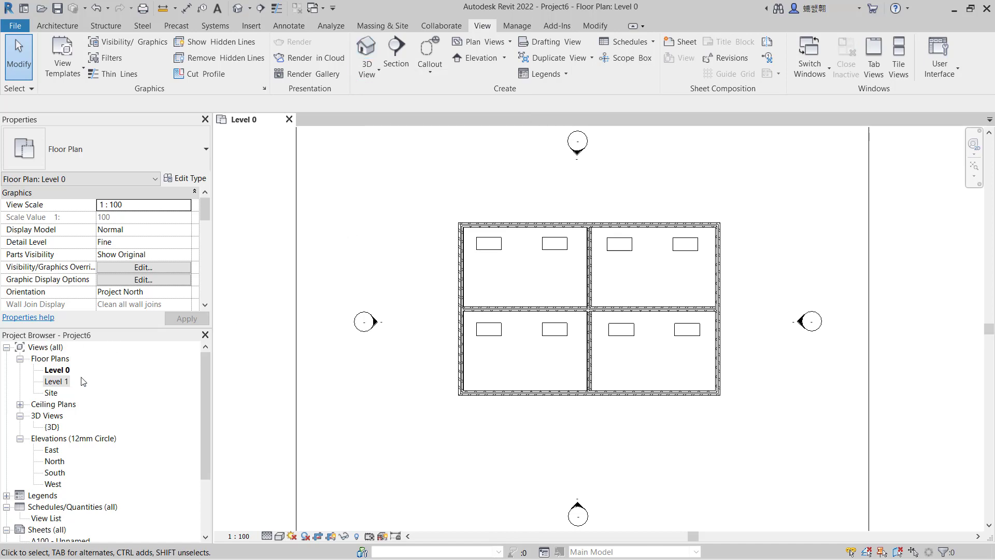
{"action": "left_click", "coordinate": [47, 415]}
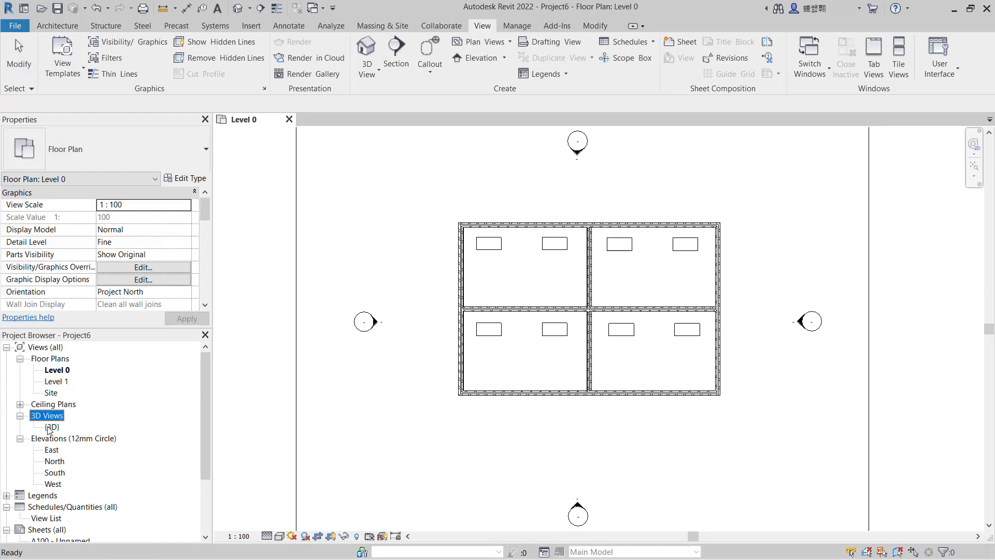
- Reopen the default {3D} view alongside the Level 0 floor plan
{"action": "double_click", "coordinate": [53, 426]}
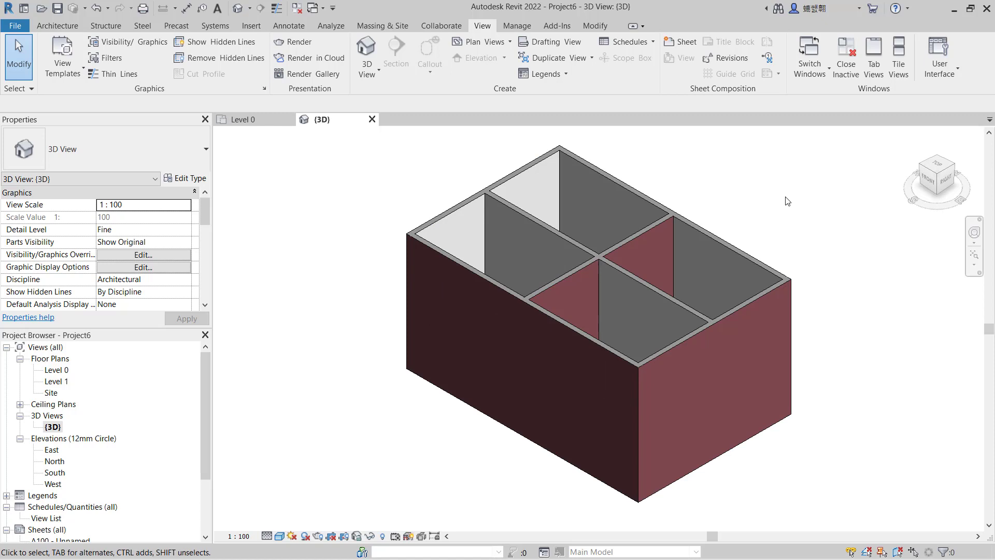
{"action": "mouse_move", "coordinate": [350, 169]}
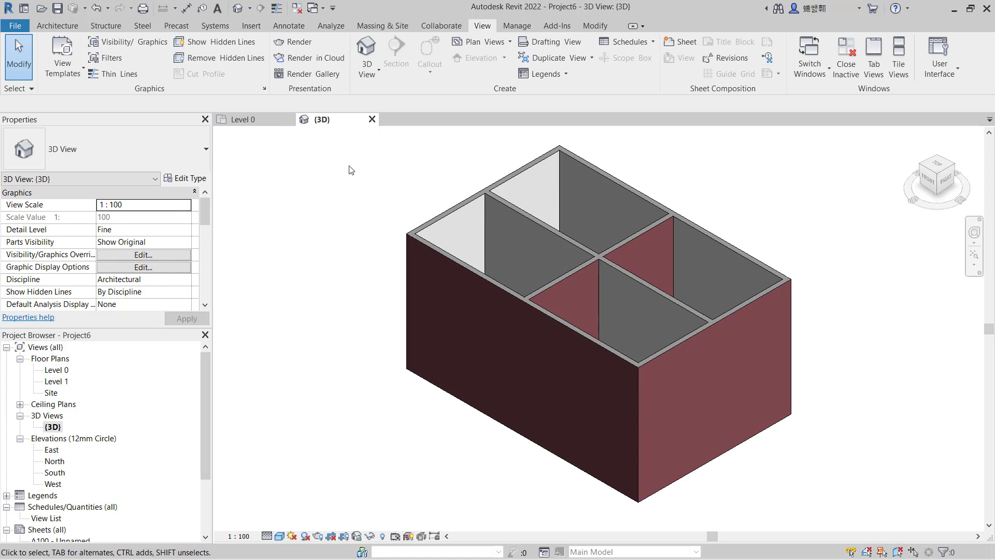
{"action": "mouse_move", "coordinate": [323, 119]}
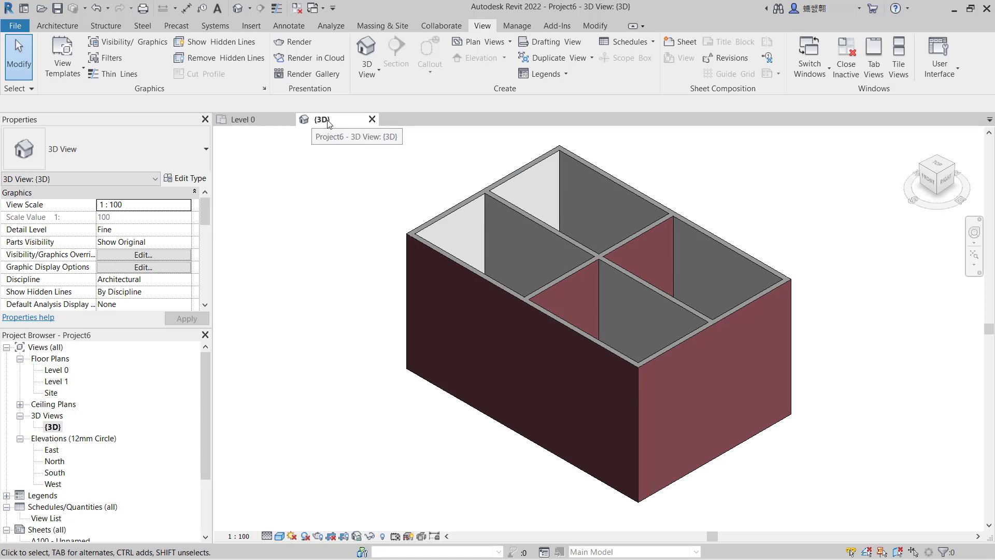
{"action": "mouse_move", "coordinate": [476, 203]}
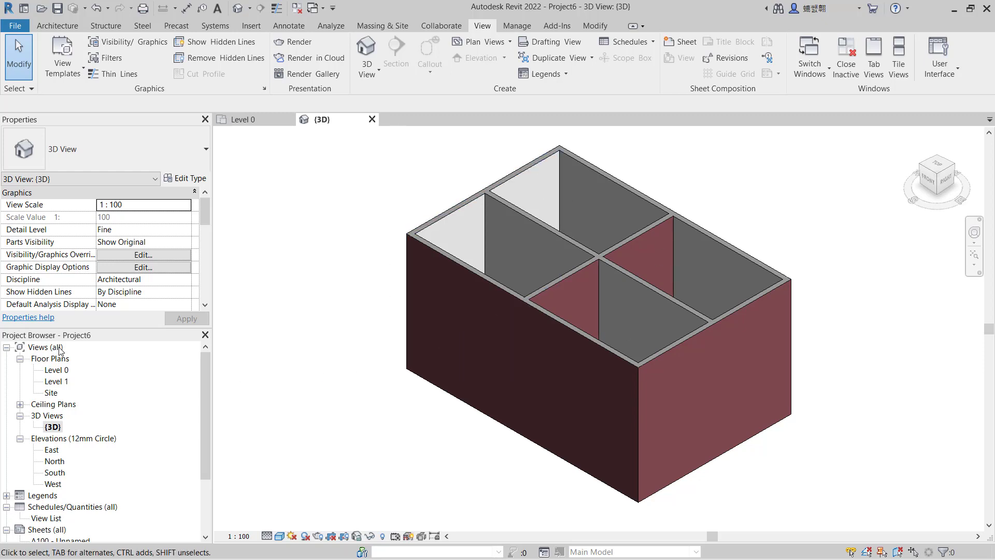
{"action": "mouse_move", "coordinate": [60, 372]}
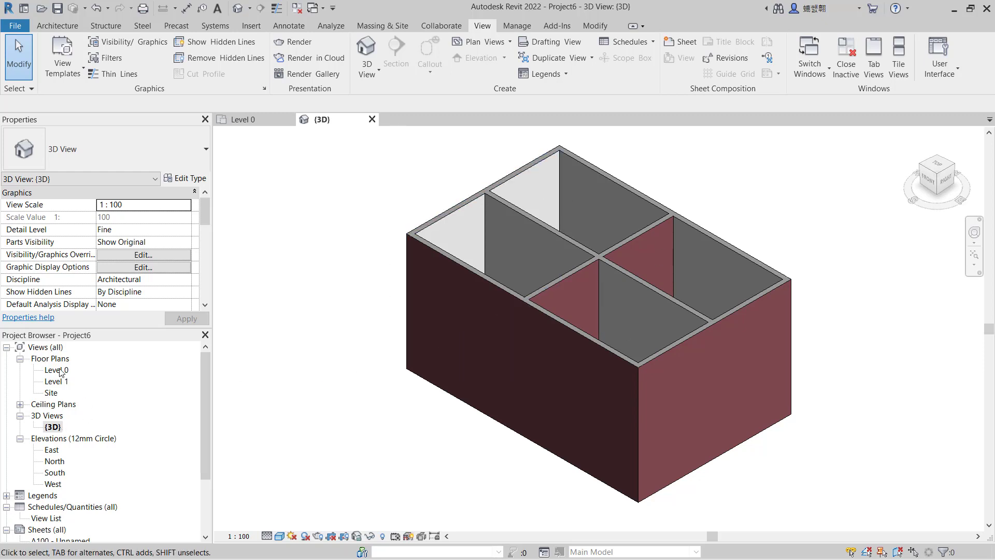
{"action": "double_click", "coordinate": [56, 369]}
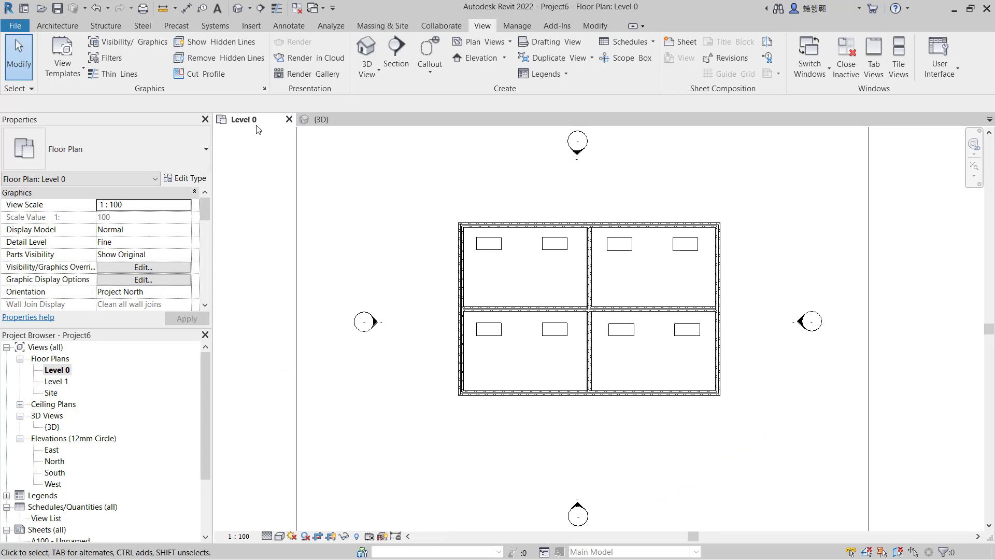
{"action": "mouse_move", "coordinate": [64, 384]}
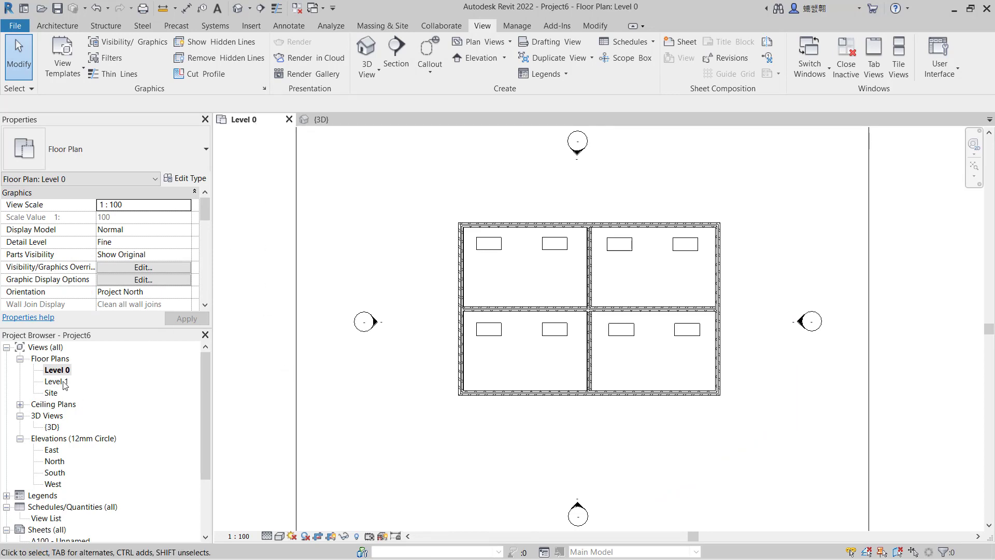
{"action": "double_click", "coordinate": [57, 381]}
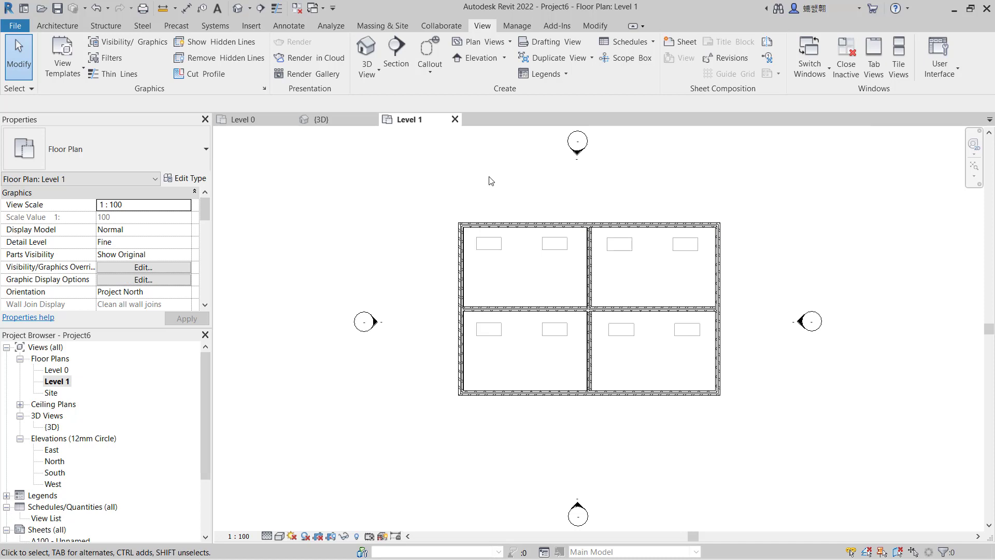
{"action": "mouse_move", "coordinate": [540, 334]}
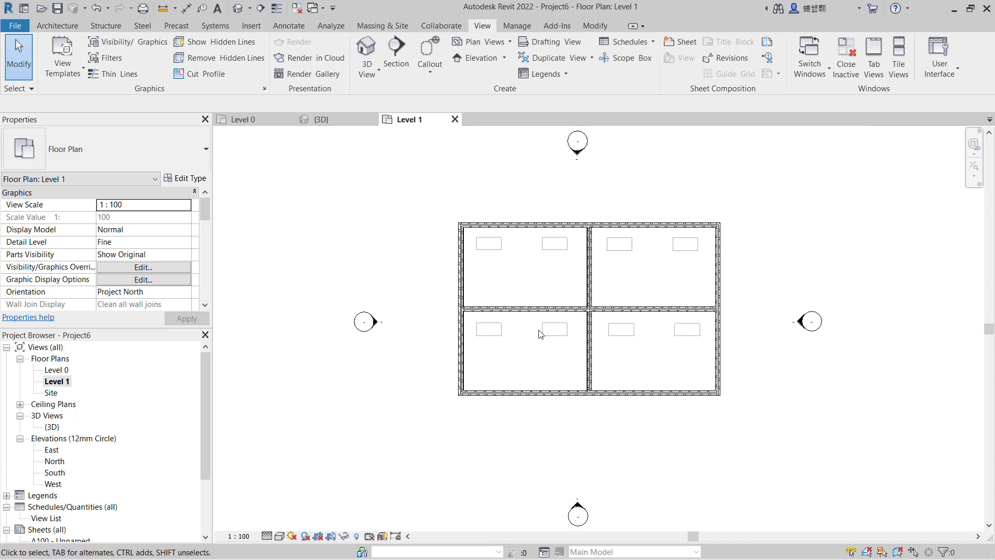
{"action": "mouse_move", "coordinate": [431, 229]}
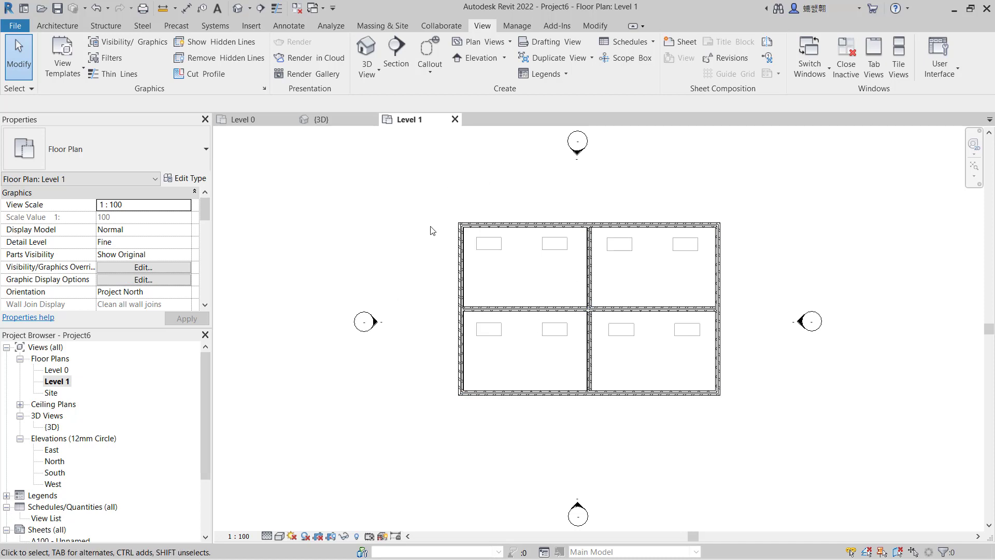
{"action": "mouse_move", "coordinate": [455, 120]}
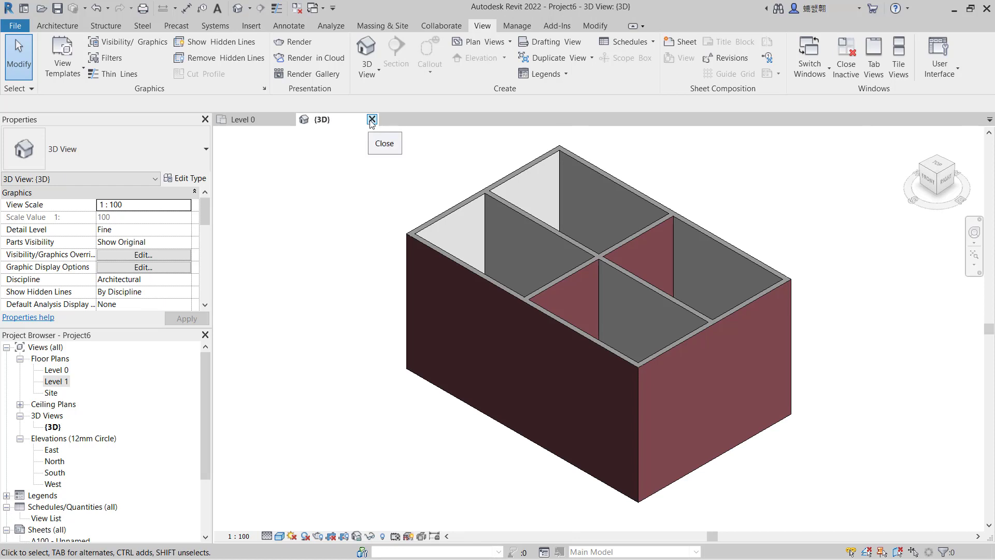
- Close the {3D} view tab and open the Level 1 floor plan beside Level 0
{"action": "left_click", "coordinate": [371, 120]}
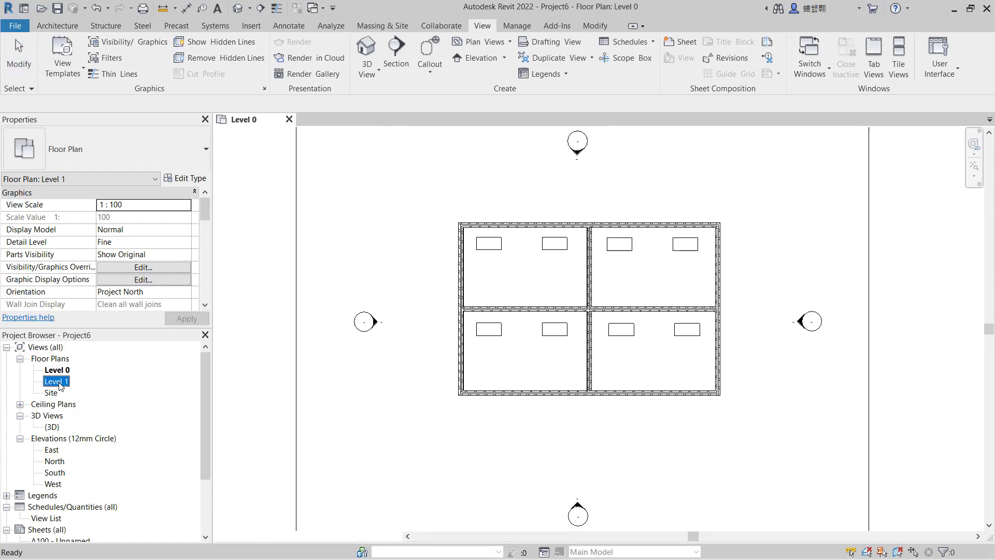
{"action": "double_click", "coordinate": [56, 380]}
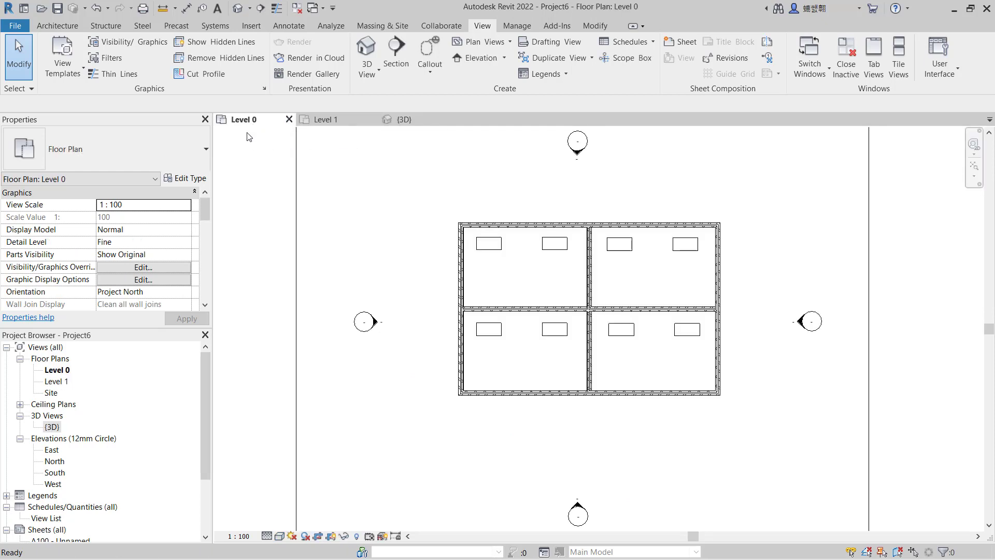
{"action": "mouse_move", "coordinate": [390, 269]}
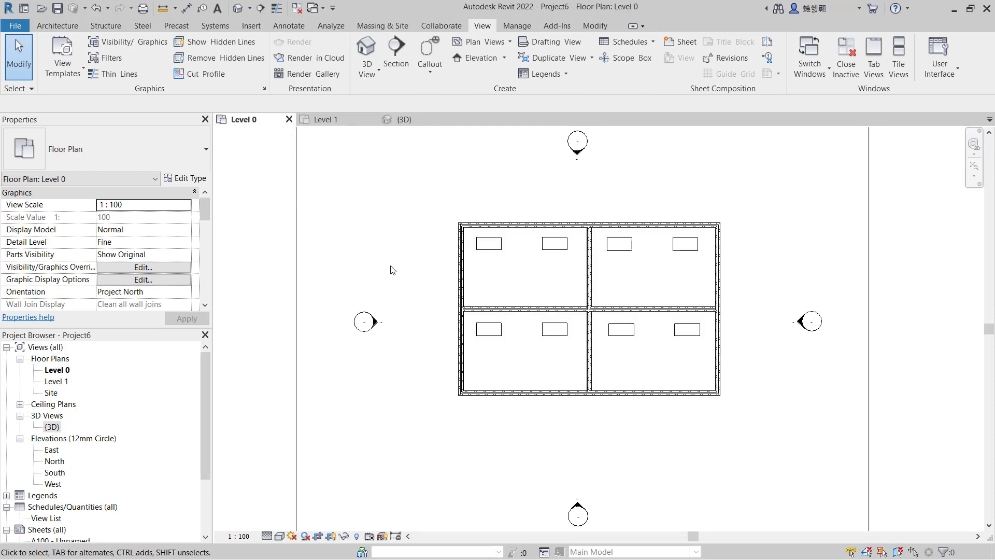
{"action": "mouse_move", "coordinate": [412, 271]}
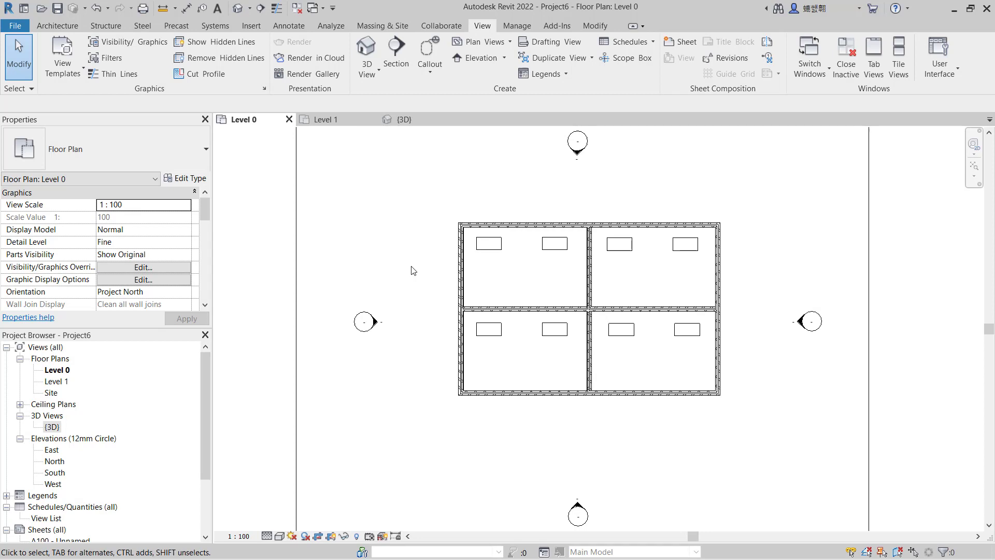